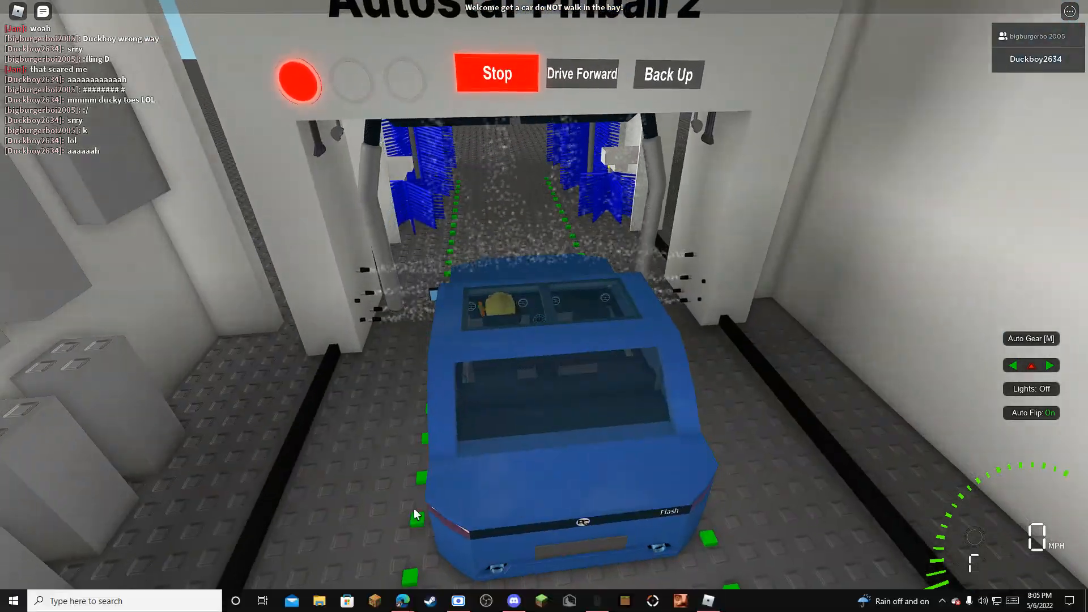
# - Switch from Roblox to the Discord group call while the car waits at the wash entrance
pyautogui.click(512, 601)
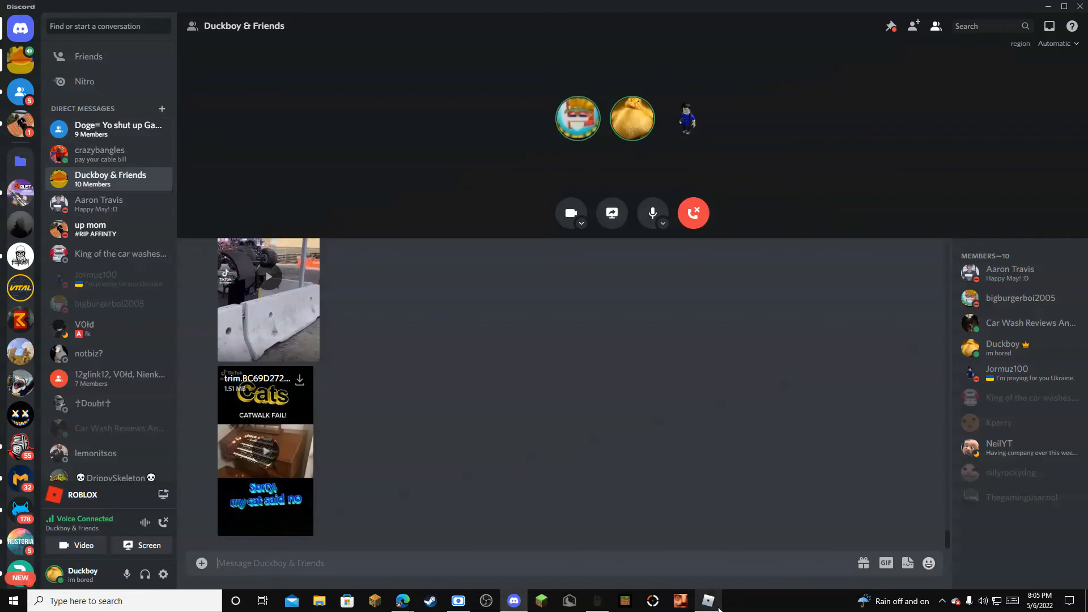
# - Return to Roblox and drive the blue car into the wash tunnel until mist surrounds it
pyautogui.click(707, 600)
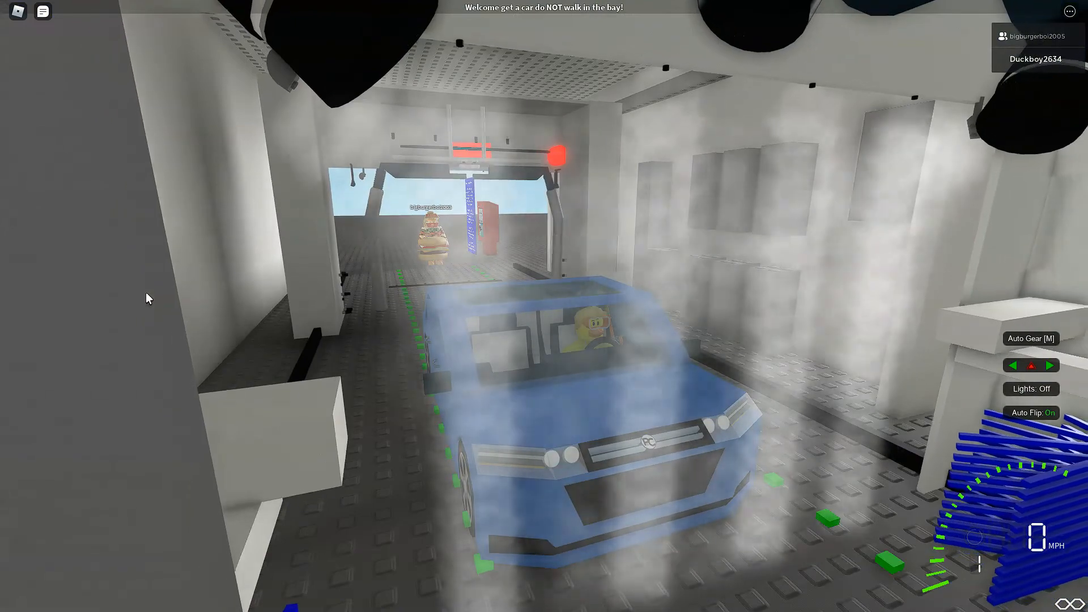
# - Chat 'ryko', 'ryer', 'imp' while the car sits through the spinning brushes
pyautogui.write('ryko d')
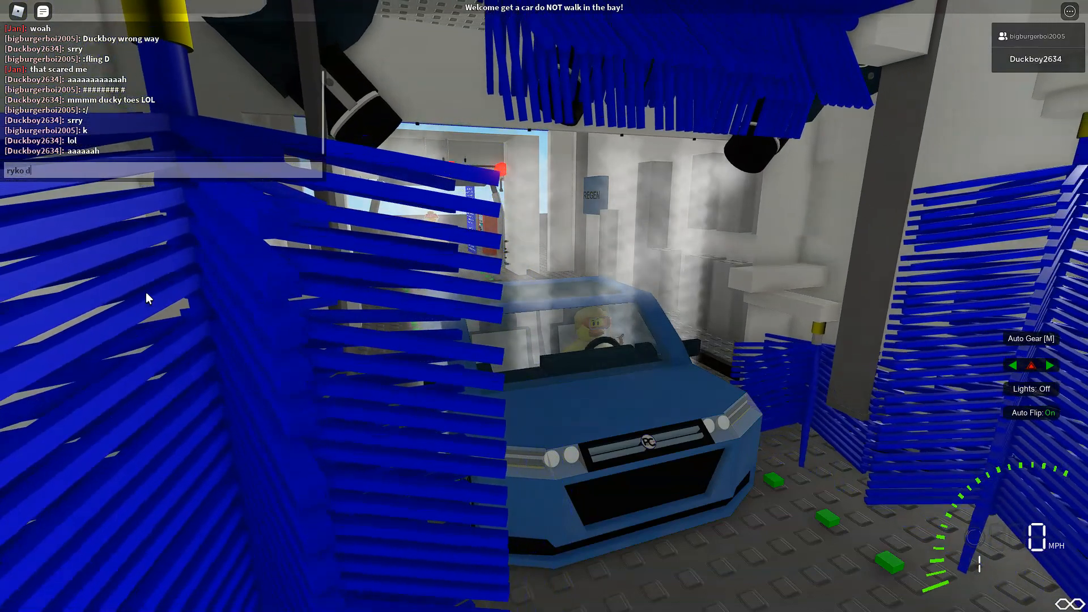
pyautogui.write('ryer')
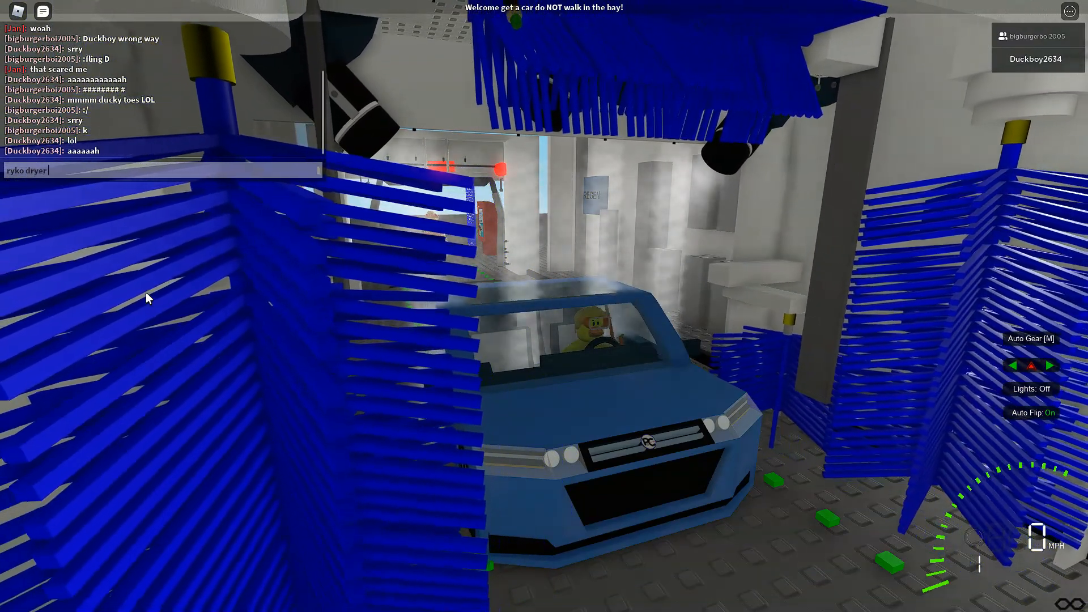
pyautogui.write('imp')
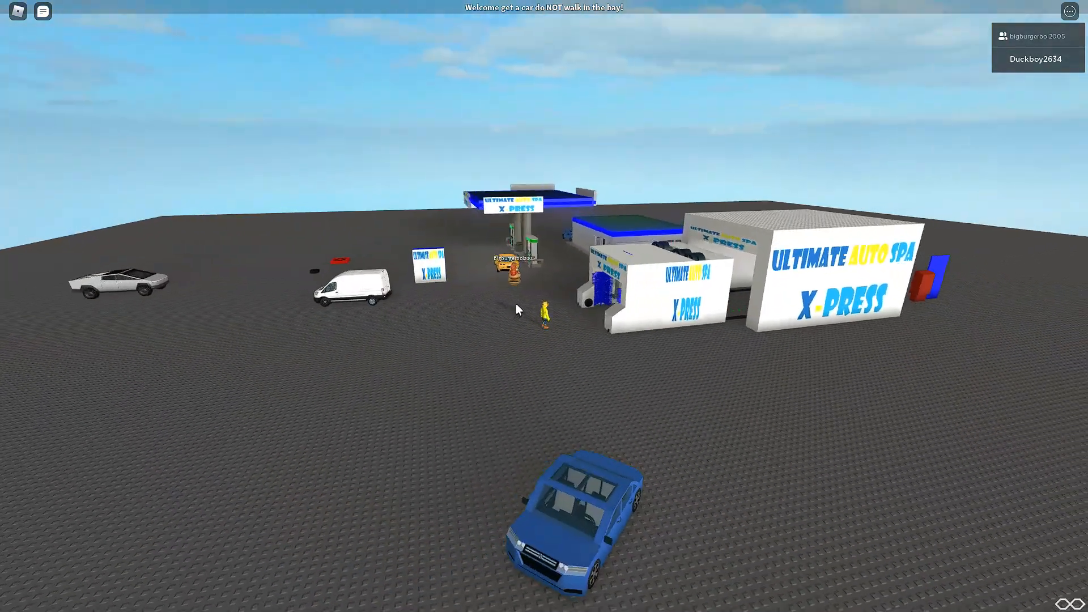
# - Leave the car parked on the lot and bring up the Windows Start menu over the game
pyautogui.click(12, 600)
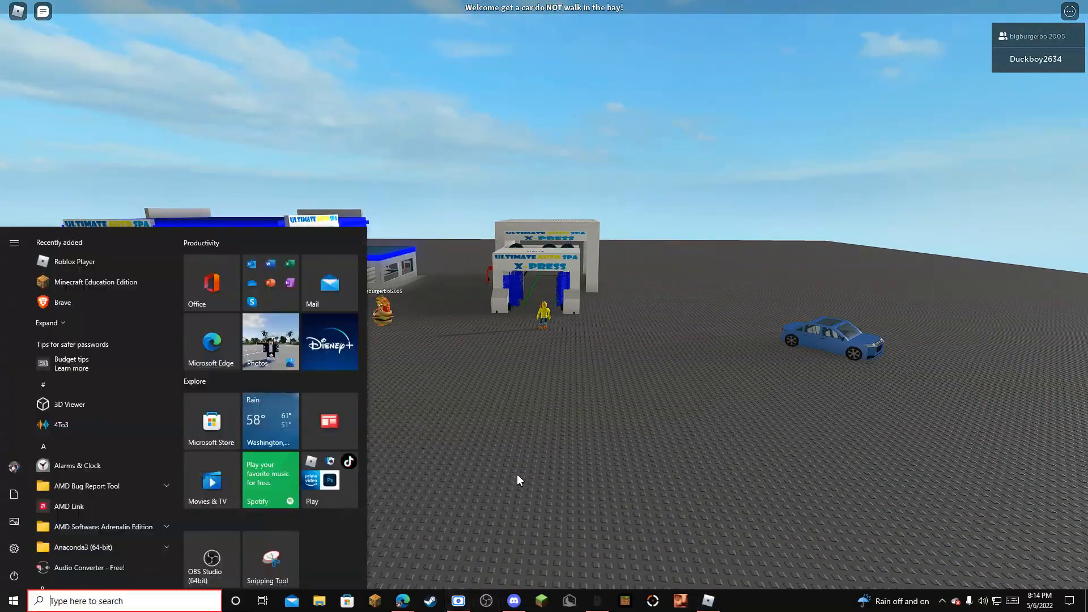